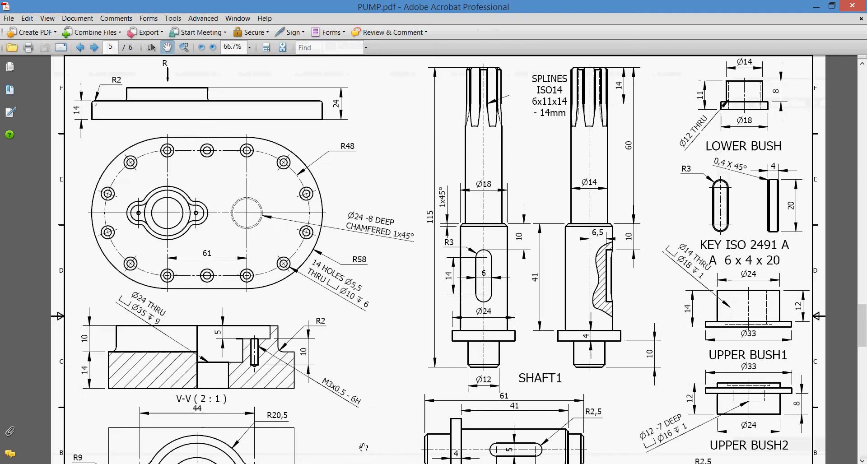
Scroll PUMP.pdf from page 5 to page 6 to read the JIS B 1538 bearing callout.
{"action": "scroll", "scroll_direction": "down", "scroll_amount": 3}
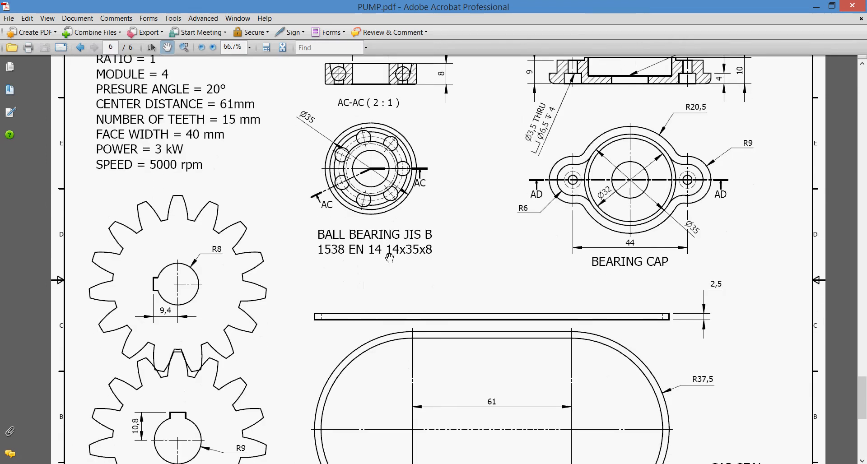
{"action": "mouse_move", "coordinate": [419, 240]}
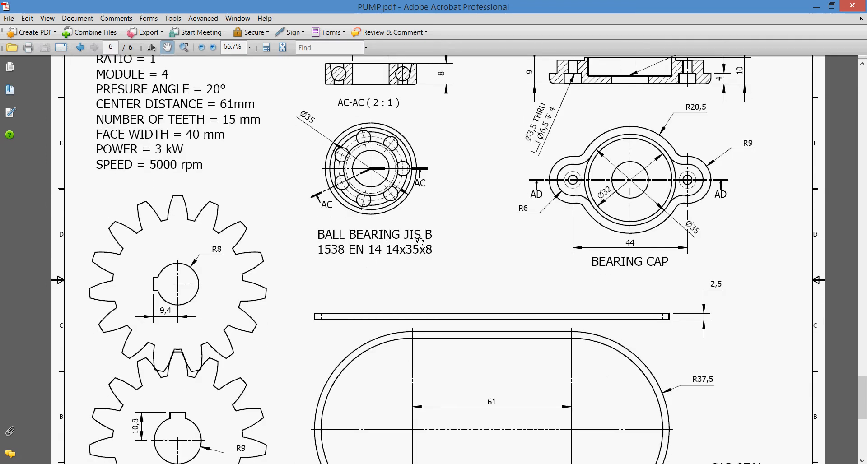
{"action": "mouse_move", "coordinate": [380, 270]}
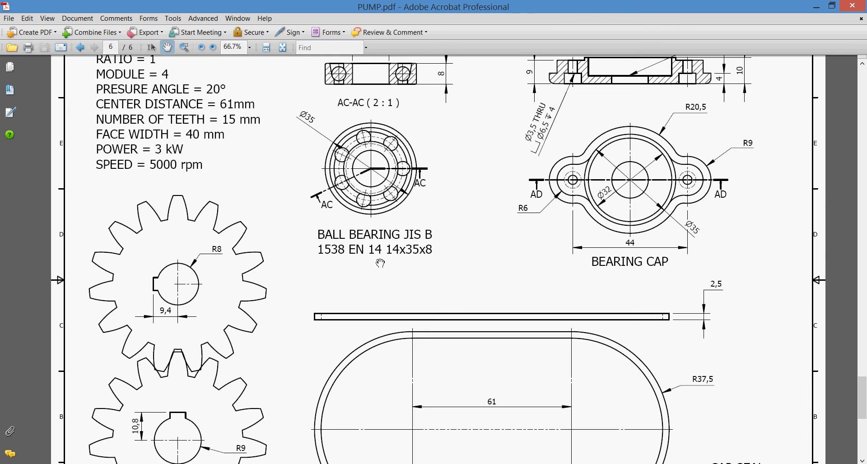
{"action": "mouse_move", "coordinate": [432, 260]}
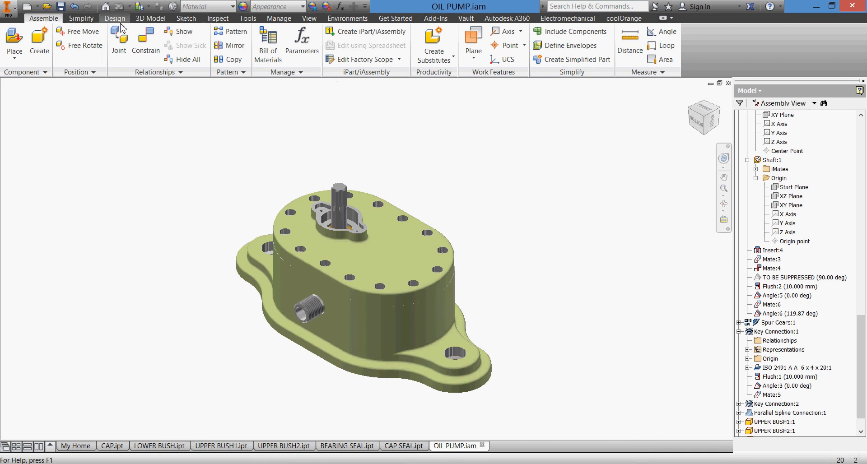
Start the Bearing Generator from the Design tools and set the shaft's cylindrical face and start plane.
{"action": "left_click", "coordinate": [114, 18]}
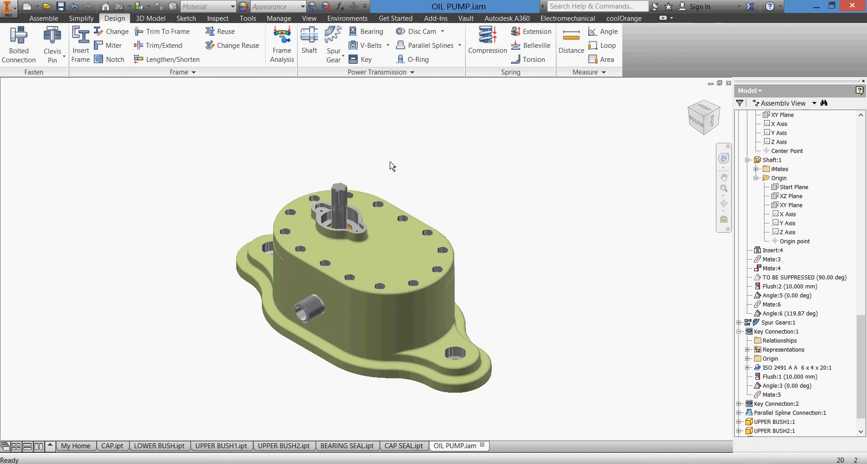
{"action": "left_click", "coordinate": [366, 30]}
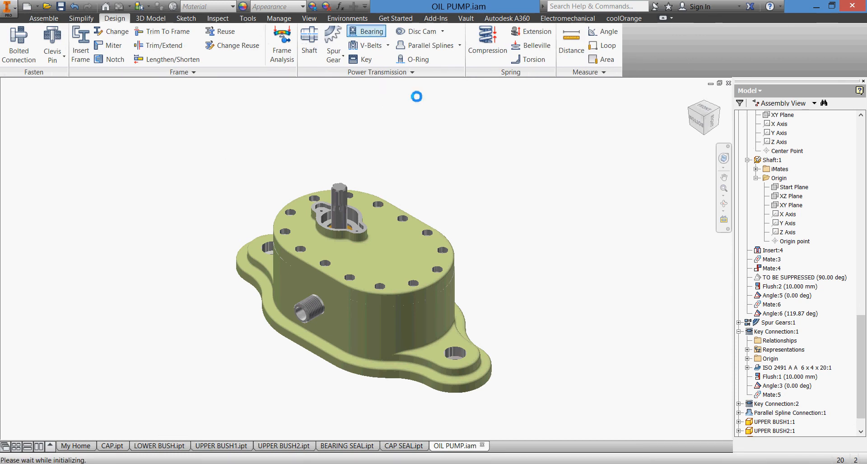
{"action": "left_click", "coordinate": [367, 31]}
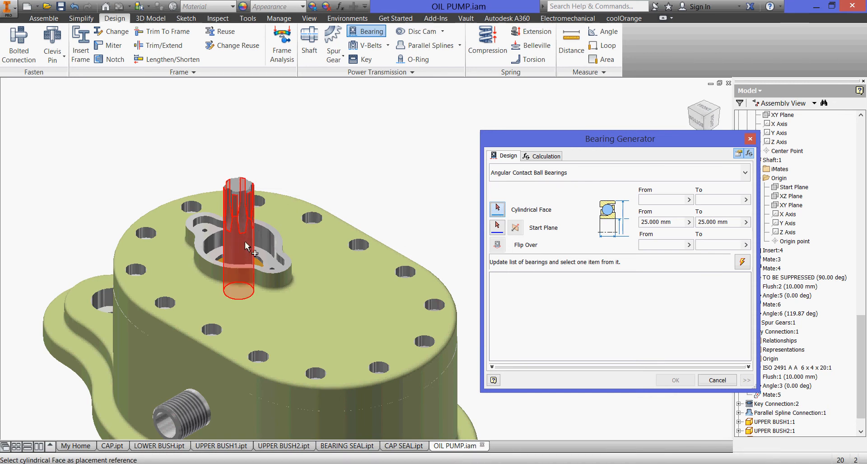
{"action": "left_click", "coordinate": [241, 246]}
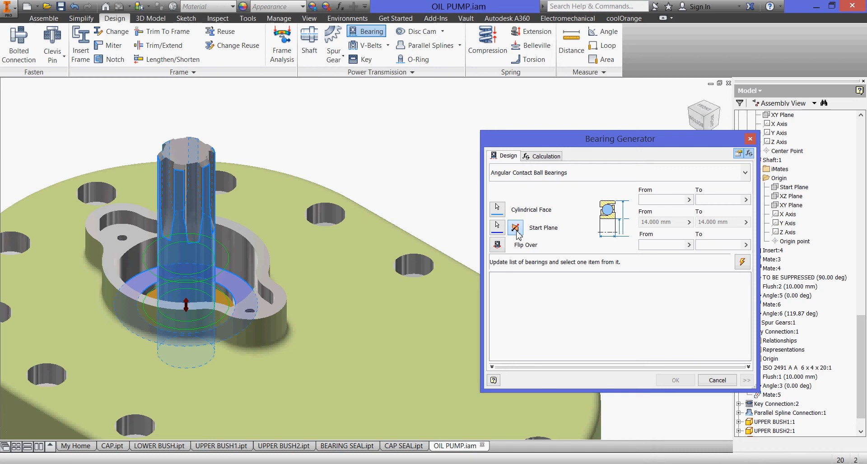
{"action": "mouse_move", "coordinate": [548, 232]}
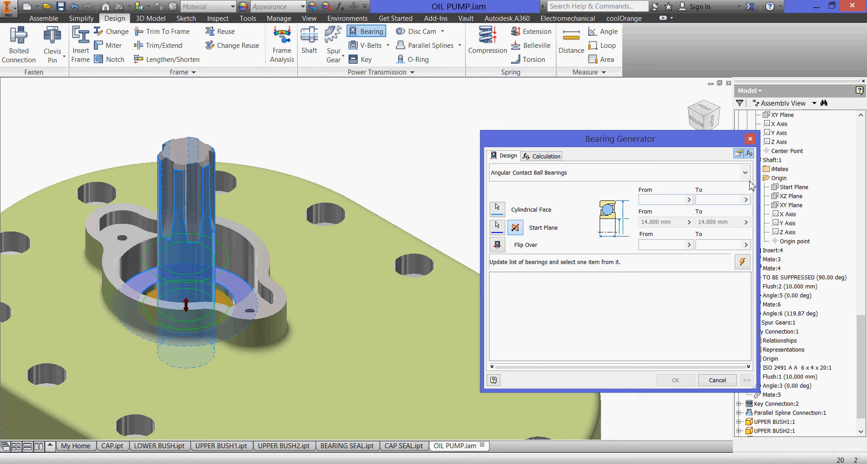
{"action": "left_click", "coordinate": [744, 173]}
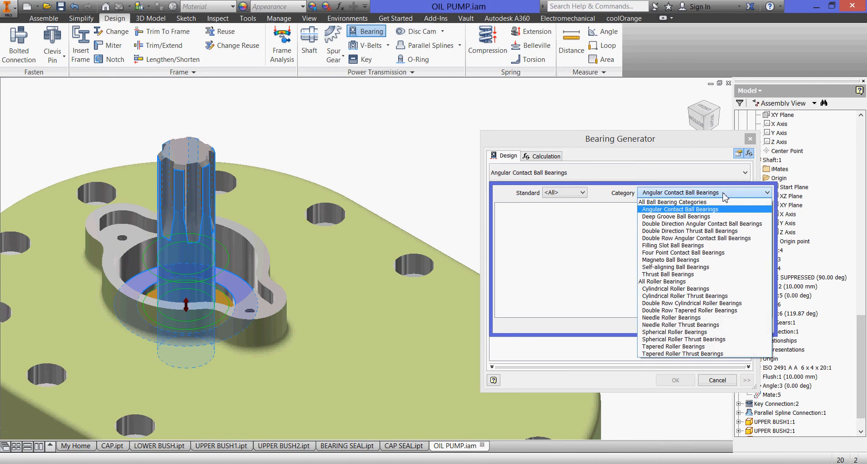
Under All Ball Bearing Categories, choose JIS B 1538 size EN 14 (14x35x8) and accept it.
{"action": "left_click", "coordinate": [672, 202]}
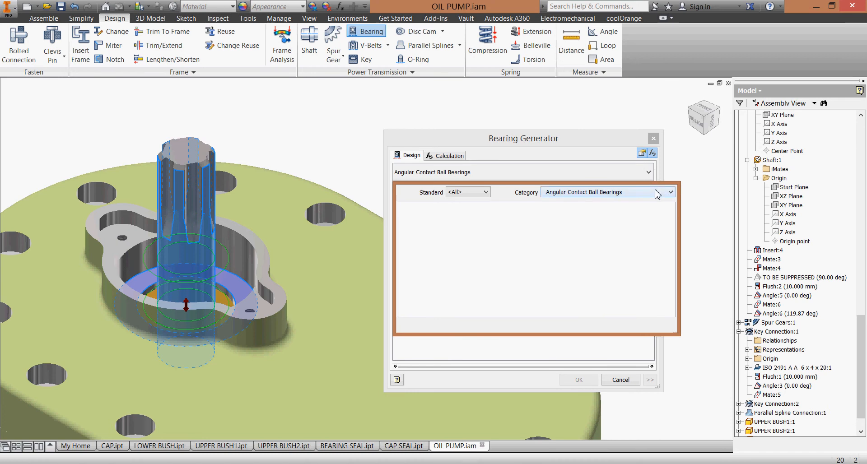
{"action": "left_click", "coordinate": [670, 191]}
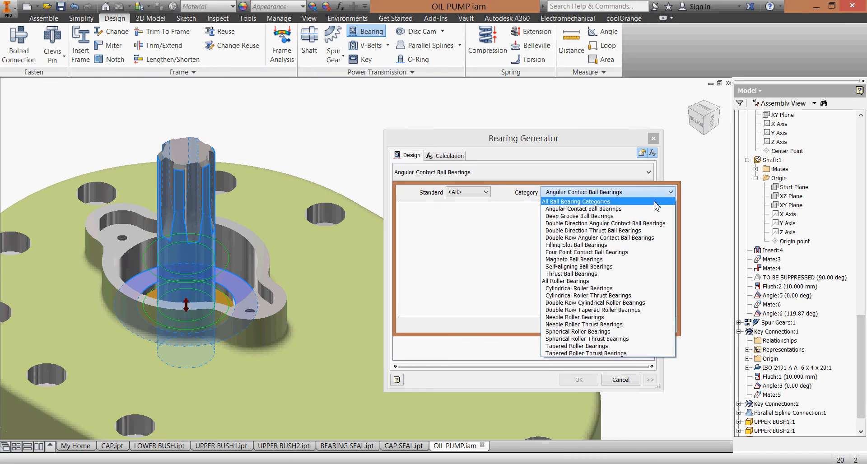
{"action": "left_click", "coordinate": [576, 201]}
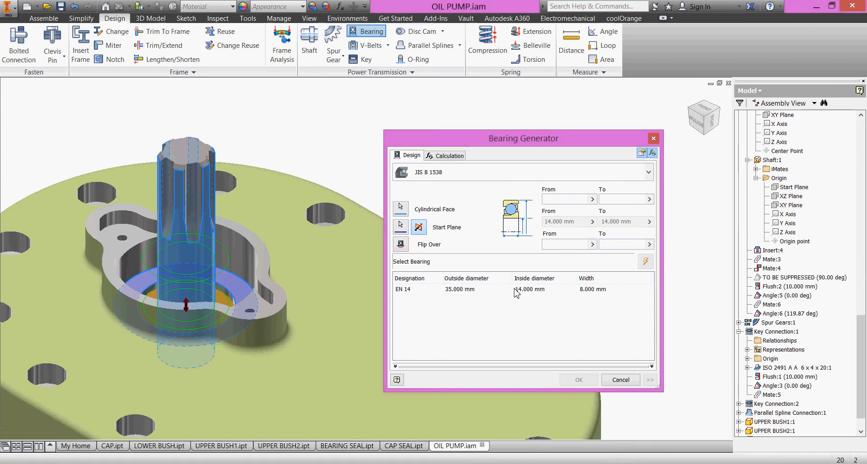
{"action": "left_click", "coordinate": [460, 289]}
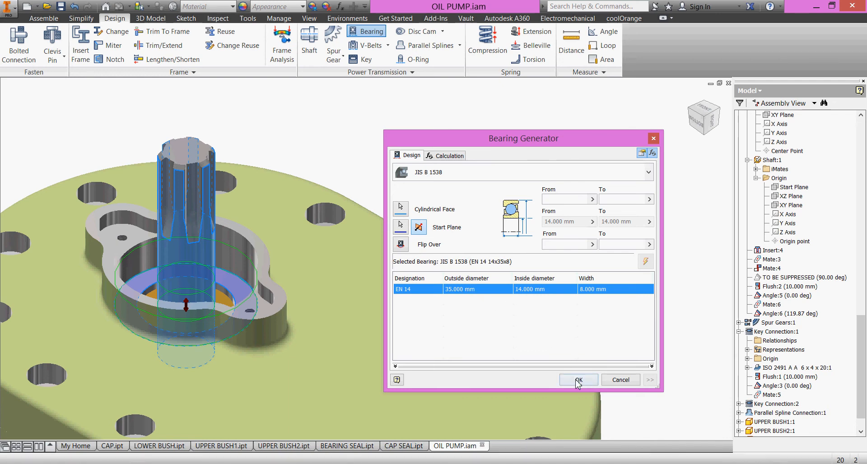
{"action": "left_click", "coordinate": [578, 379]}
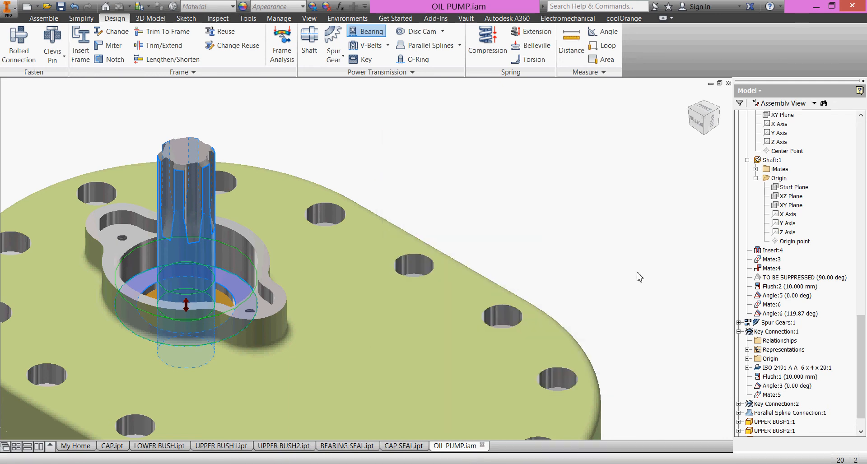
Confirm the bearing so it seats on the shaft as Bearing:1, and keep the DRIVE angle at 0.00 deg.
{"action": "left_click", "coordinate": [367, 31]}
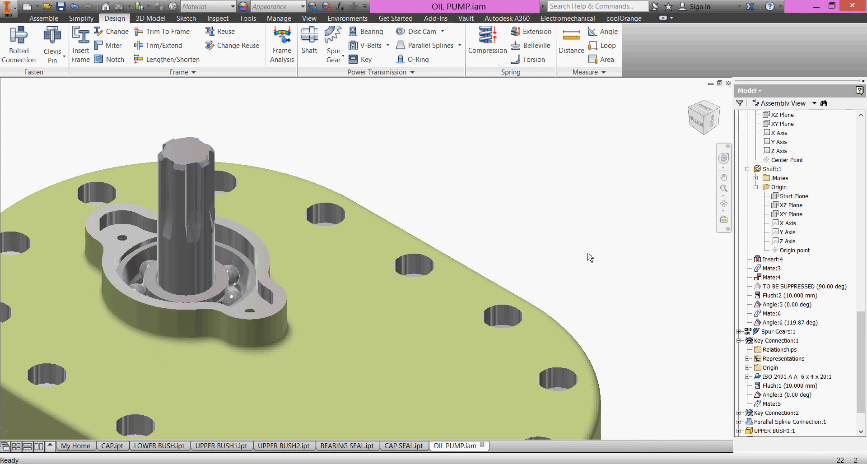
{"action": "scroll", "scroll_direction": "down", "scroll_amount": 3}
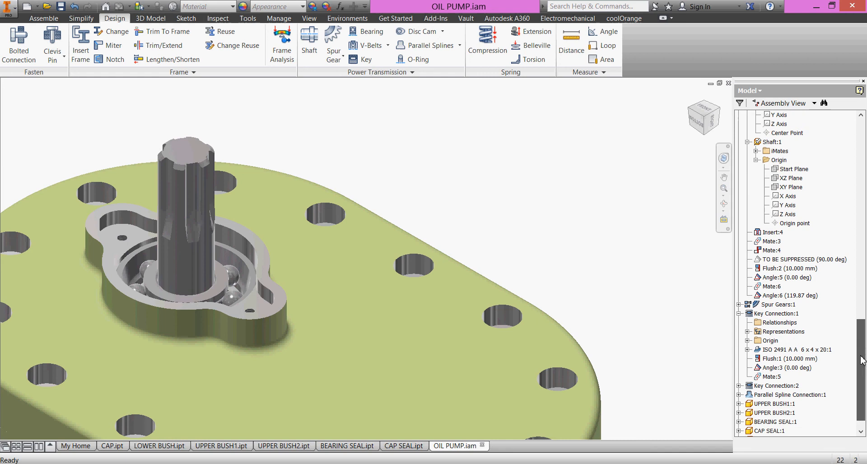
{"action": "scroll", "scroll_direction": "down", "scroll_amount": 3}
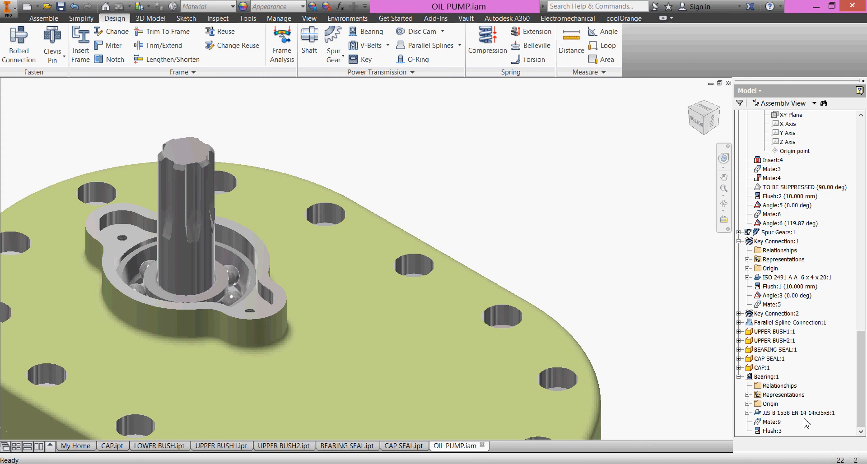
{"action": "mouse_move", "coordinate": [822, 425]}
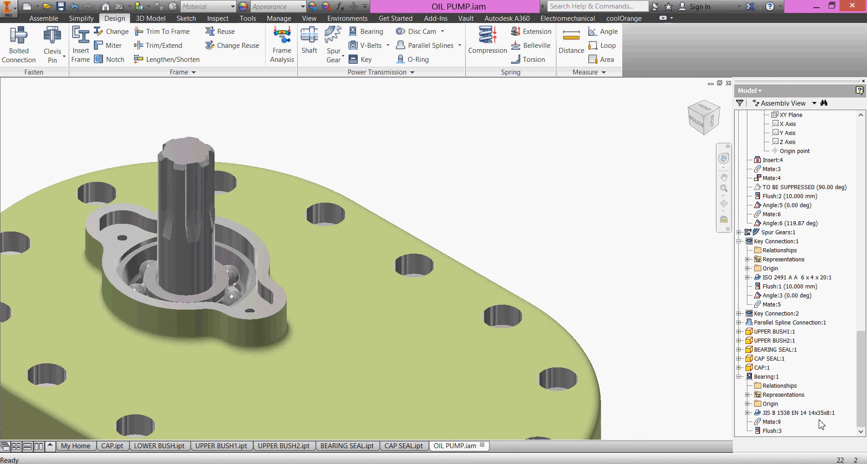
{"action": "left_click", "coordinate": [766, 376]}
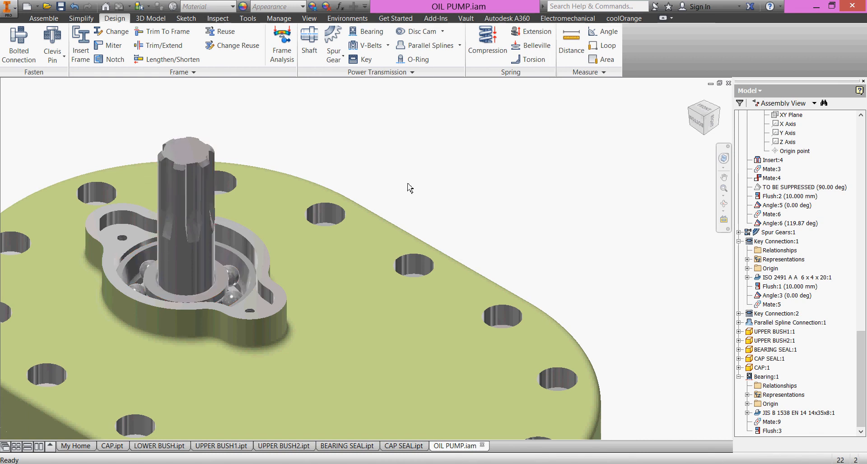
{"action": "mouse_move", "coordinate": [526, 170]}
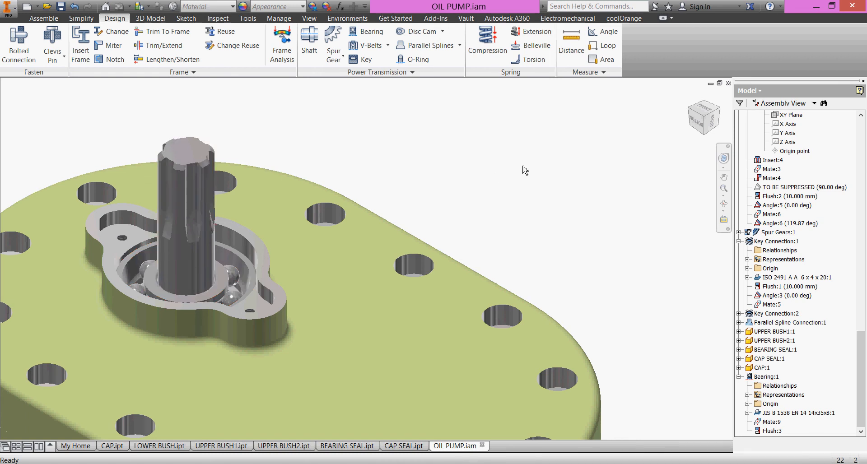
{"action": "mouse_move", "coordinate": [718, 333]}
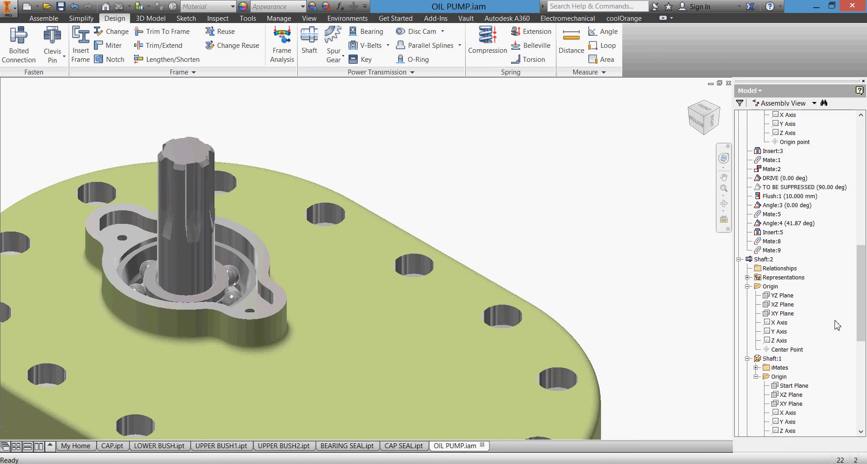
{"action": "mouse_move", "coordinate": [818, 265]}
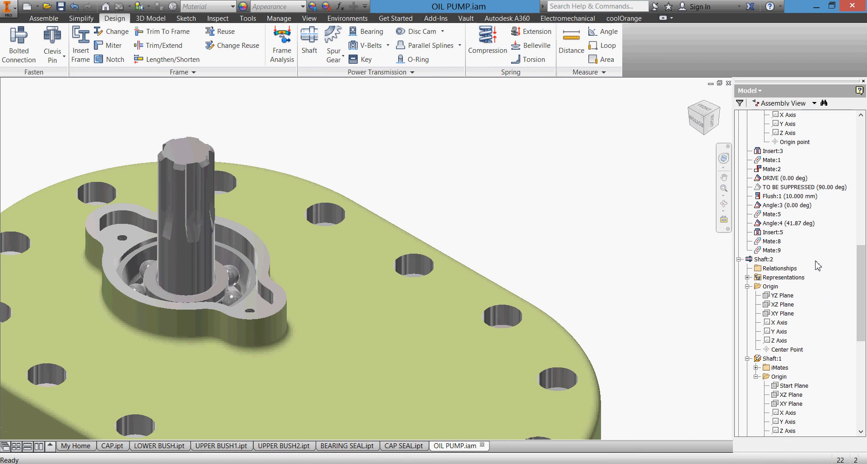
Bring up the Drive Constraint settings for DRIVE with Start 0 and End 360 deg.
{"action": "left_click", "coordinate": [780, 196]}
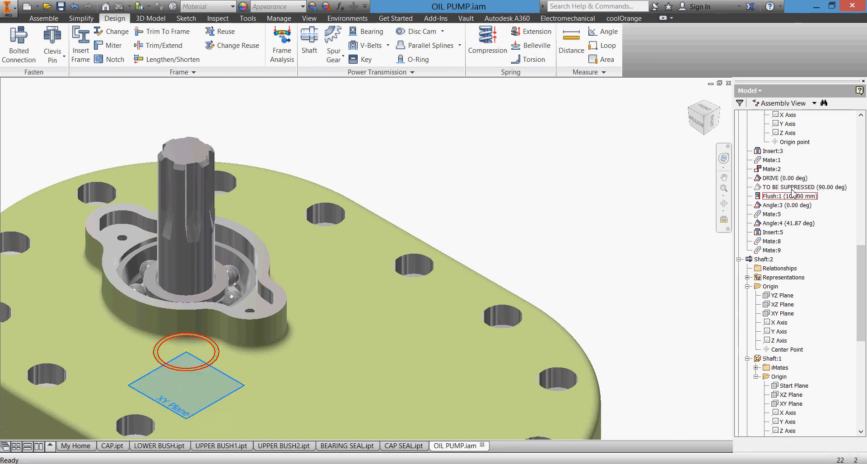
{"action": "right_click", "coordinate": [784, 178]}
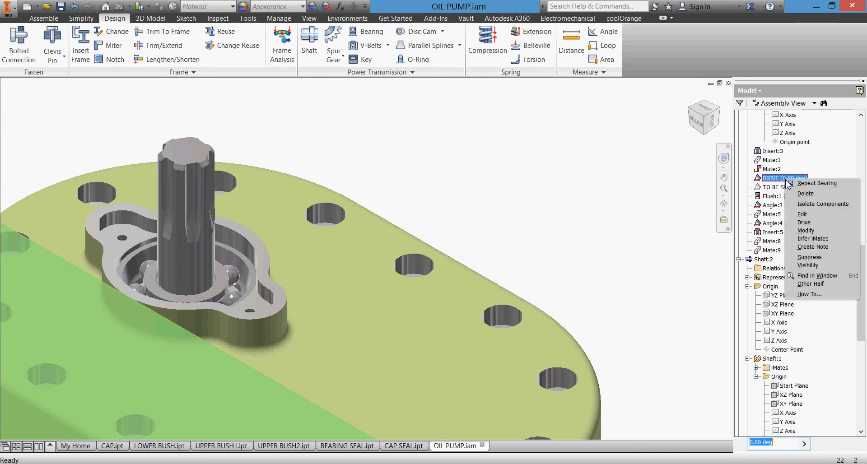
{"action": "left_click", "coordinate": [803, 222]}
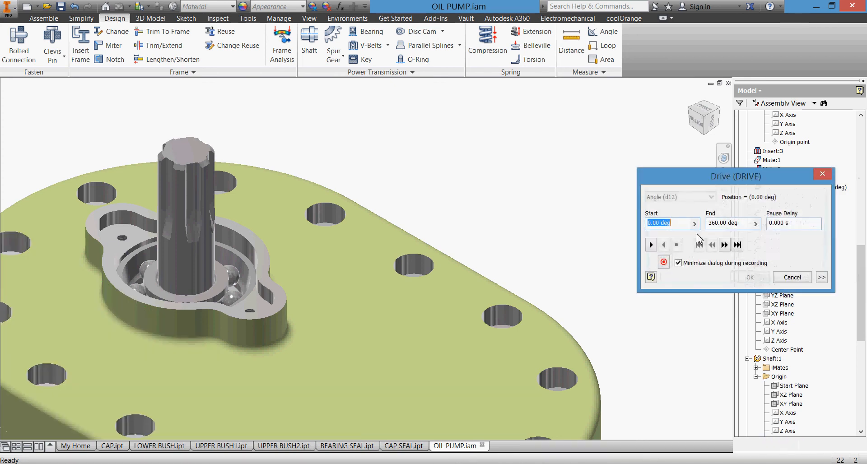
Play the rotation through 360 deg, stop it, rewind to 0.00 deg and finish the preview.
{"action": "left_click", "coordinate": [650, 244]}
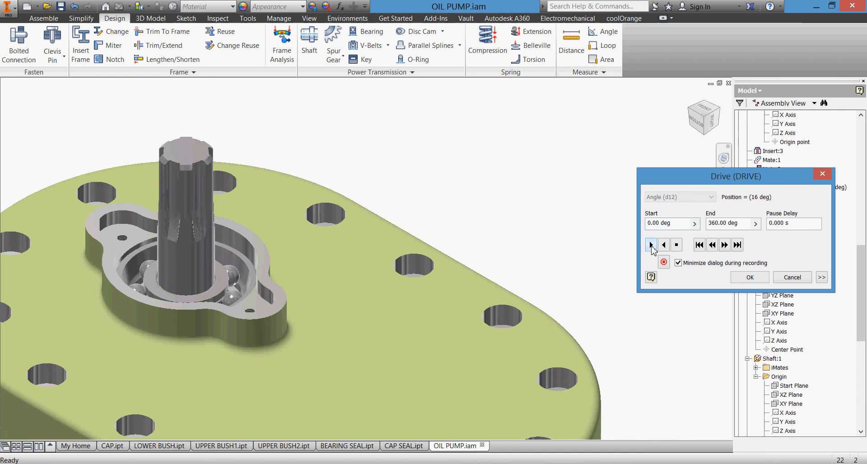
{"action": "left_click", "coordinate": [650, 245]}
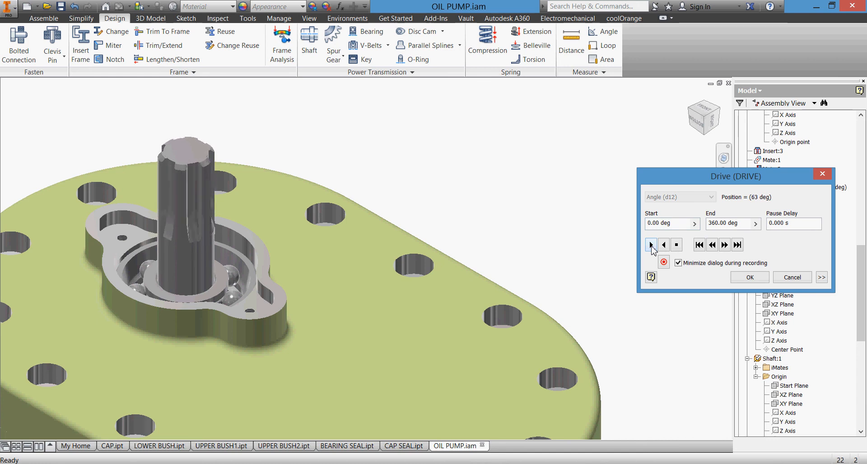
{"action": "left_click", "coordinate": [651, 245]}
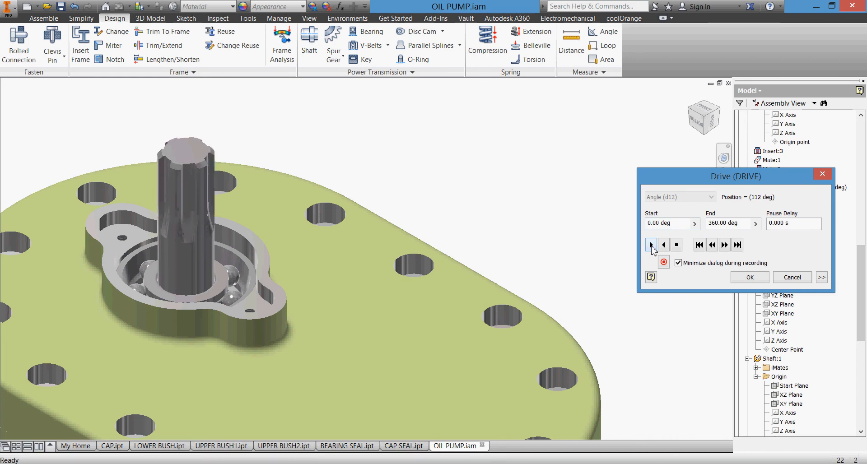
{"action": "left_click", "coordinate": [650, 244]}
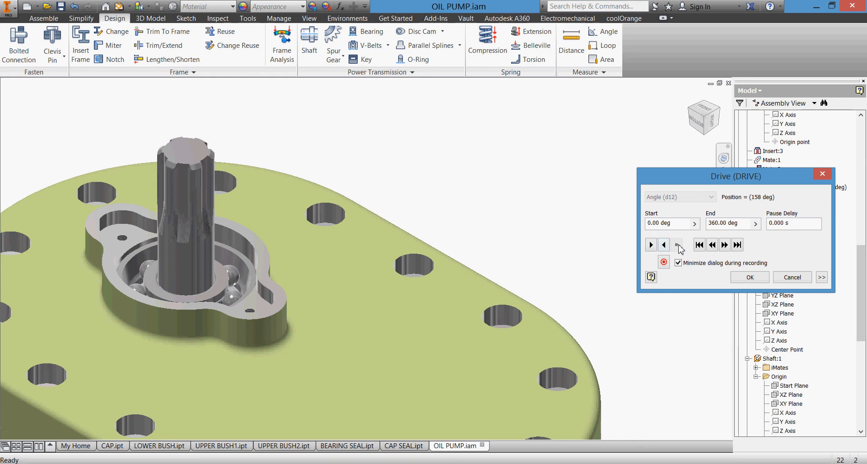
{"action": "left_click", "coordinate": [699, 245]}
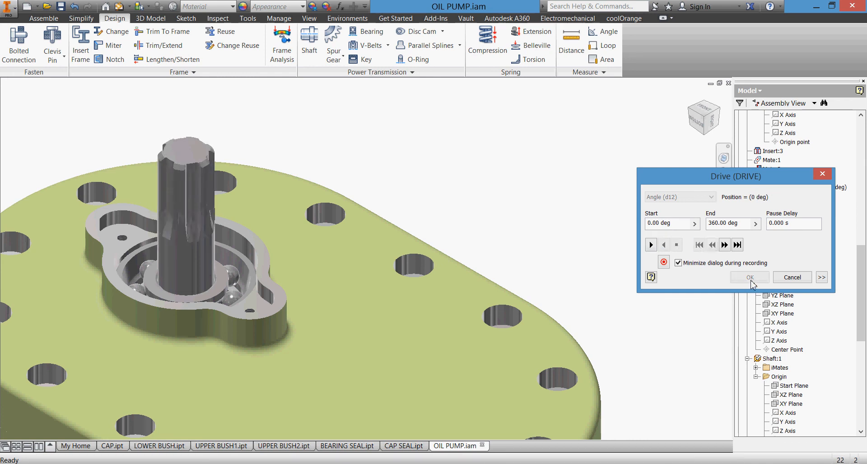
{"action": "left_click", "coordinate": [750, 278]}
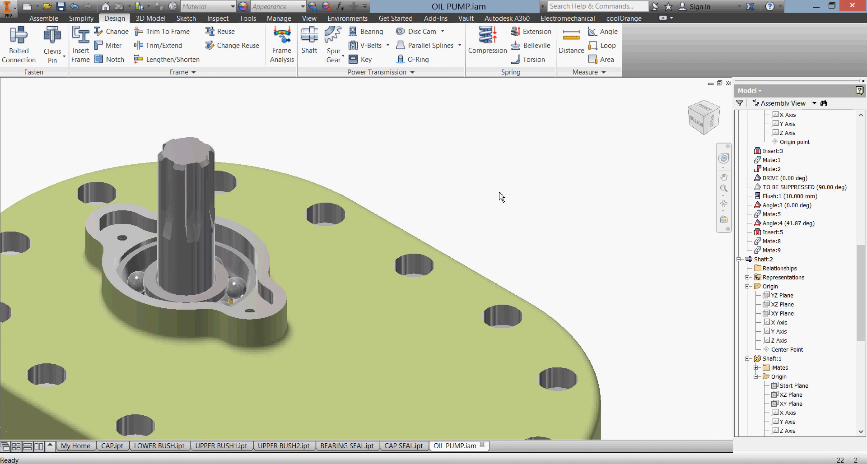
{"action": "mouse_move", "coordinate": [109, 45]}
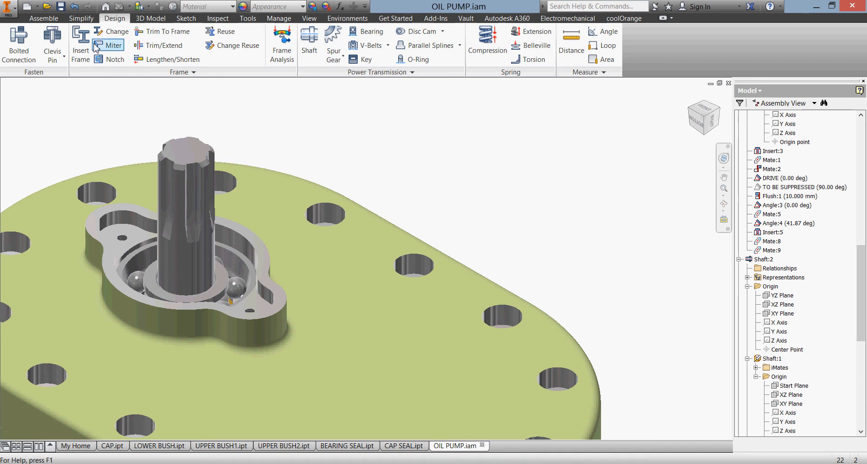
{"action": "left_click", "coordinate": [144, 44]}
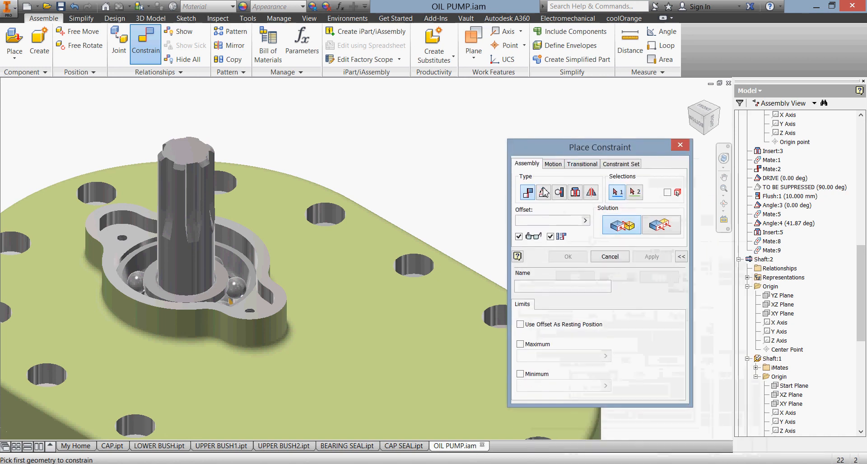
{"action": "left_click", "coordinate": [543, 191]}
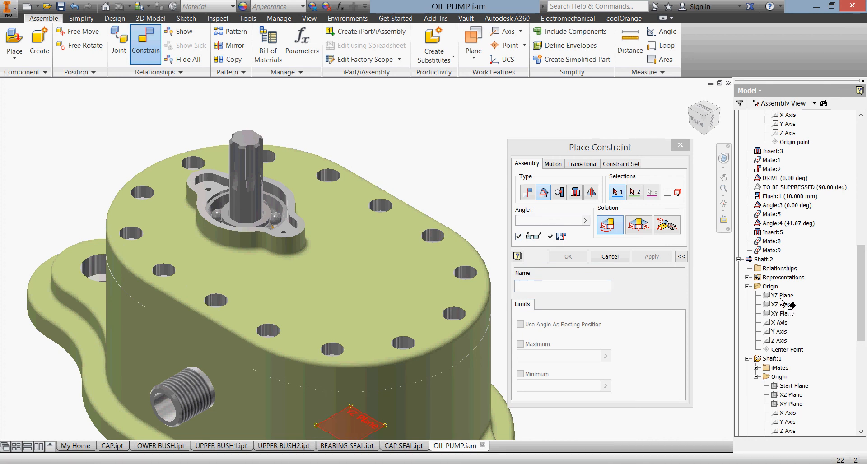
{"action": "scroll", "scroll_direction": "down", "scroll_amount": 3}
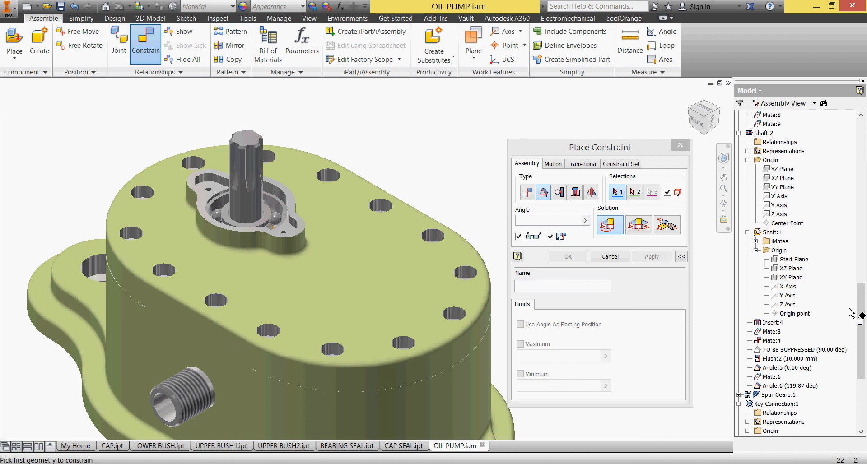
{"action": "scroll", "scroll_direction": "down", "scroll_amount": 3}
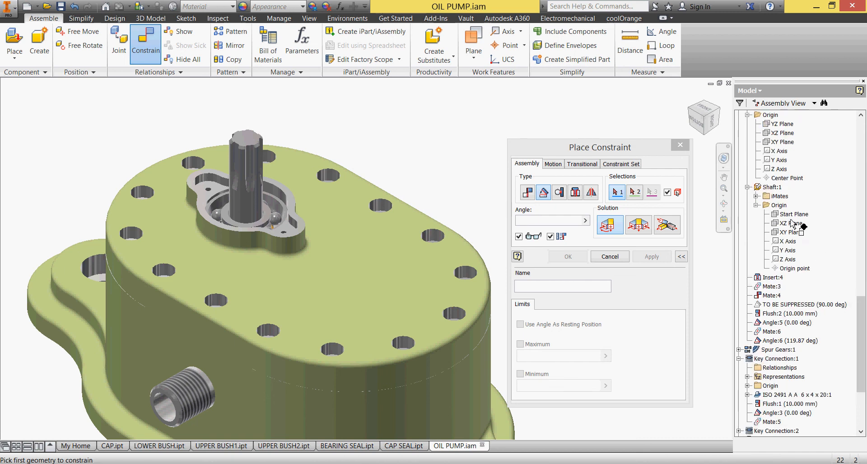
{"action": "mouse_move", "coordinate": [794, 229]}
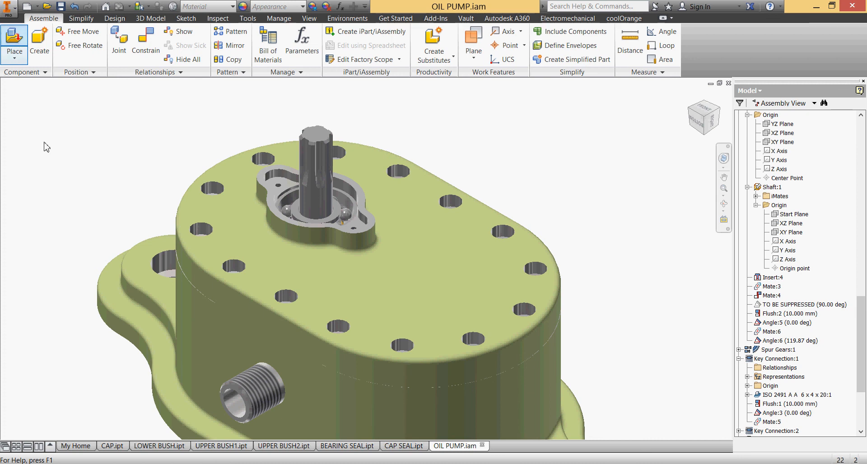
{"action": "left_click", "coordinate": [13, 36]}
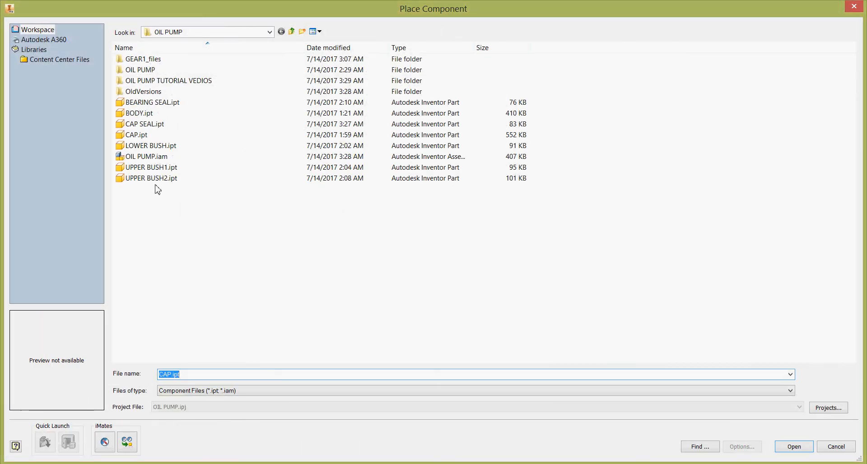
{"action": "left_click", "coordinate": [152, 102]}
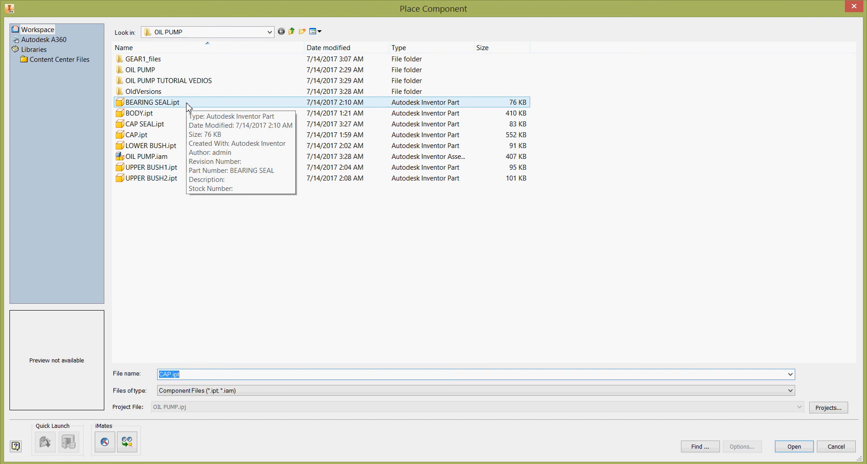
{"action": "mouse_move", "coordinate": [218, 201]}
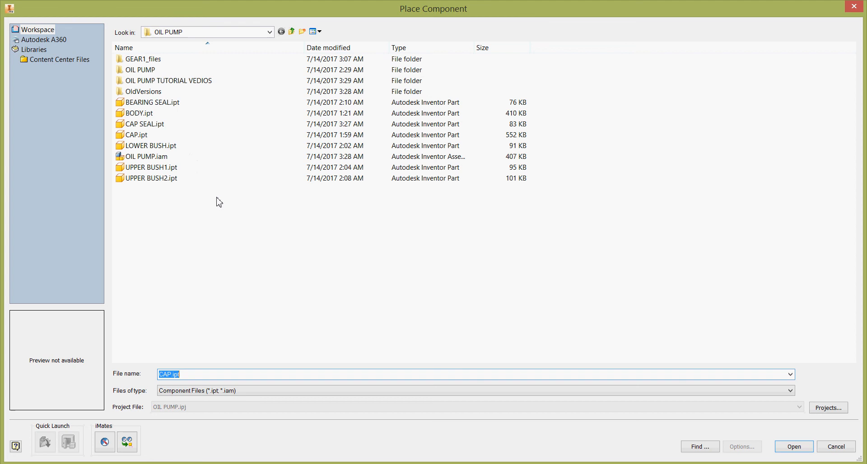
{"action": "mouse_move", "coordinate": [256, 232]}
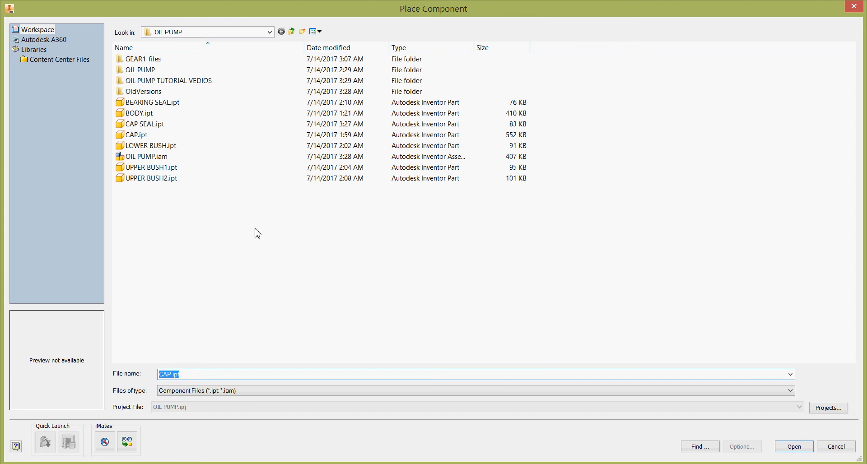
{"action": "mouse_move", "coordinate": [823, 424]}
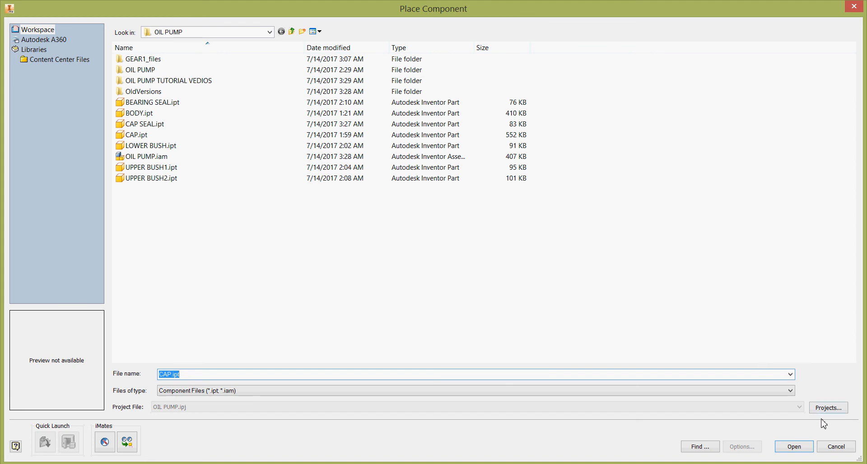
{"action": "left_click", "coordinate": [794, 446]}
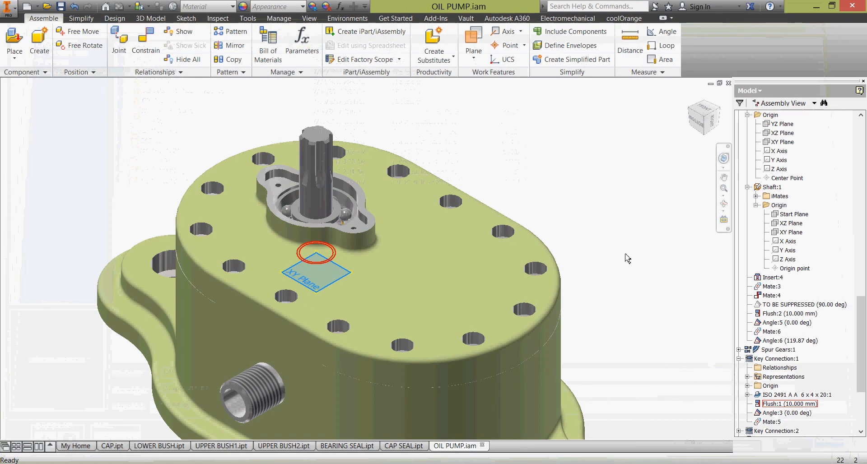